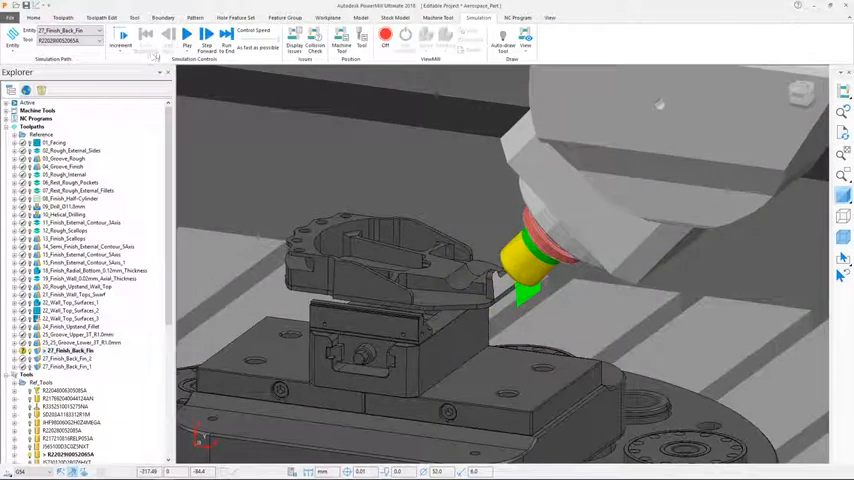
Step: Play the machine tool simulation, now running the 05_Rough_Internal toolpath
left_click(186, 35)
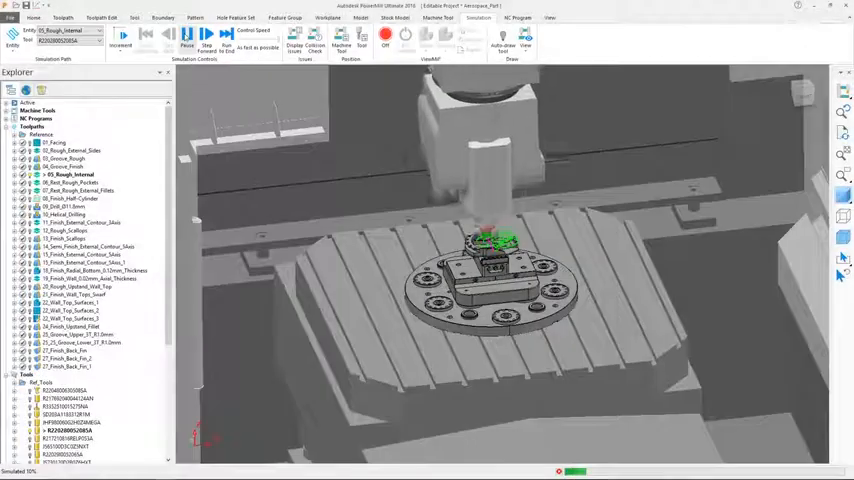